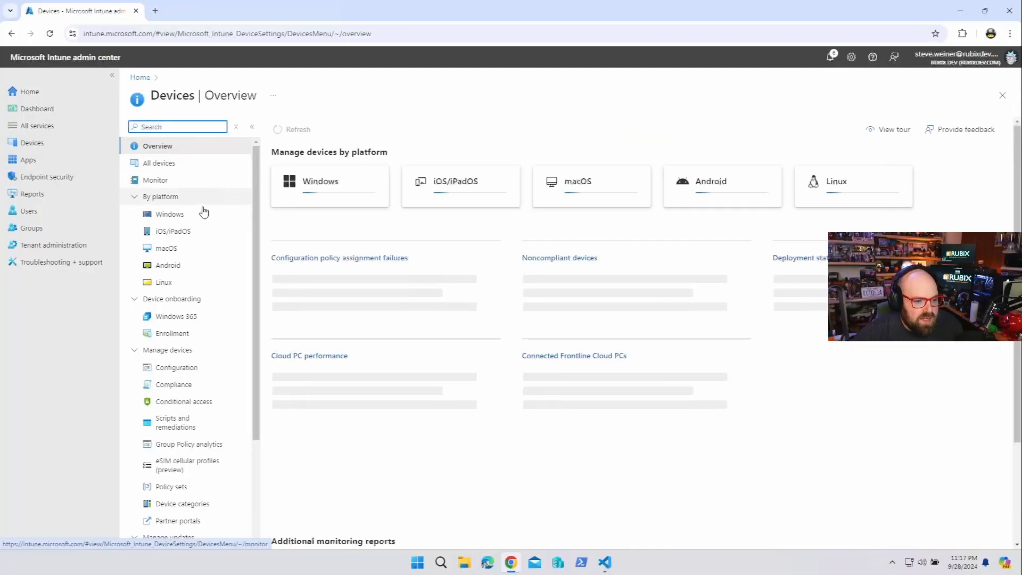
Go to Devices > Enrollment and bring up the Windows device platform restrictions list
click(172, 333)
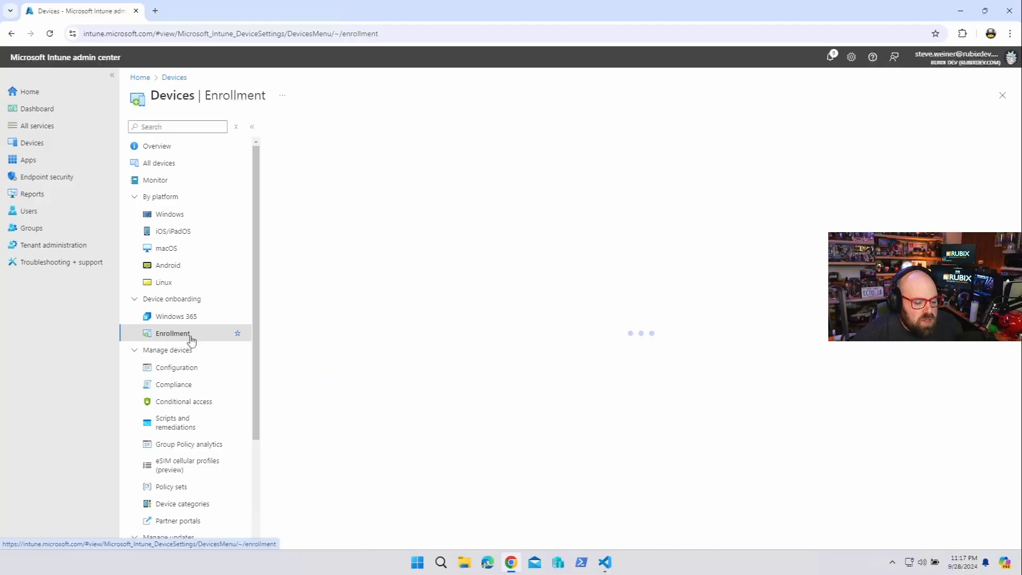
click(172, 334)
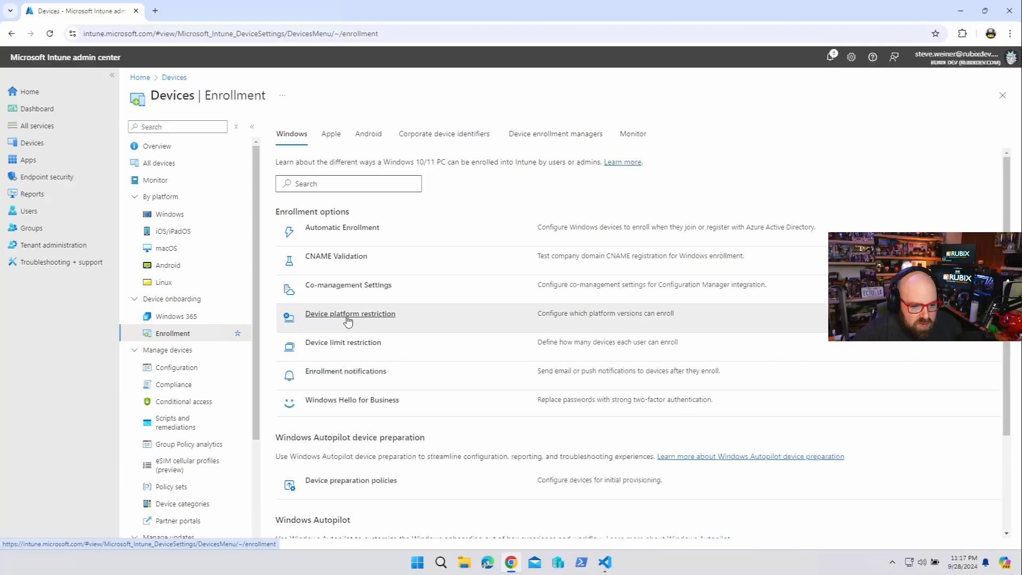
click(351, 313)
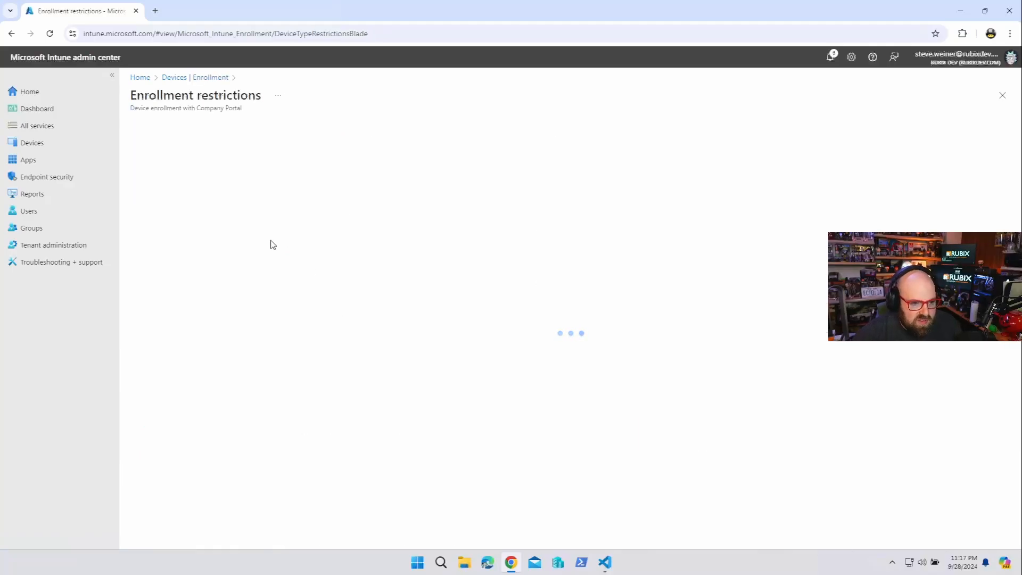
mouse_move(313, 326)
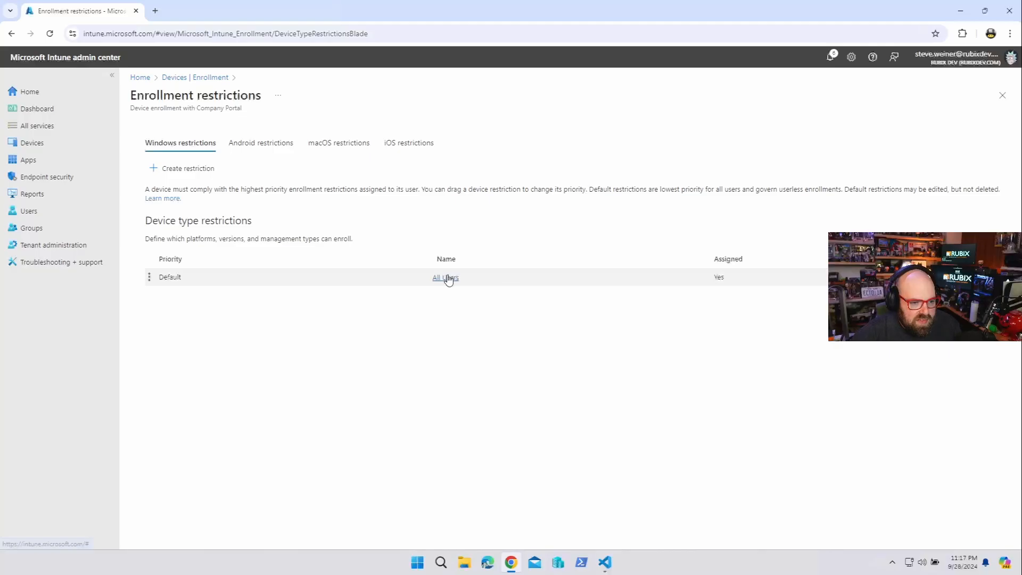
Check the All Users restriction's properties show Windows (MDM) personally owned set to Allow
click(446, 277)
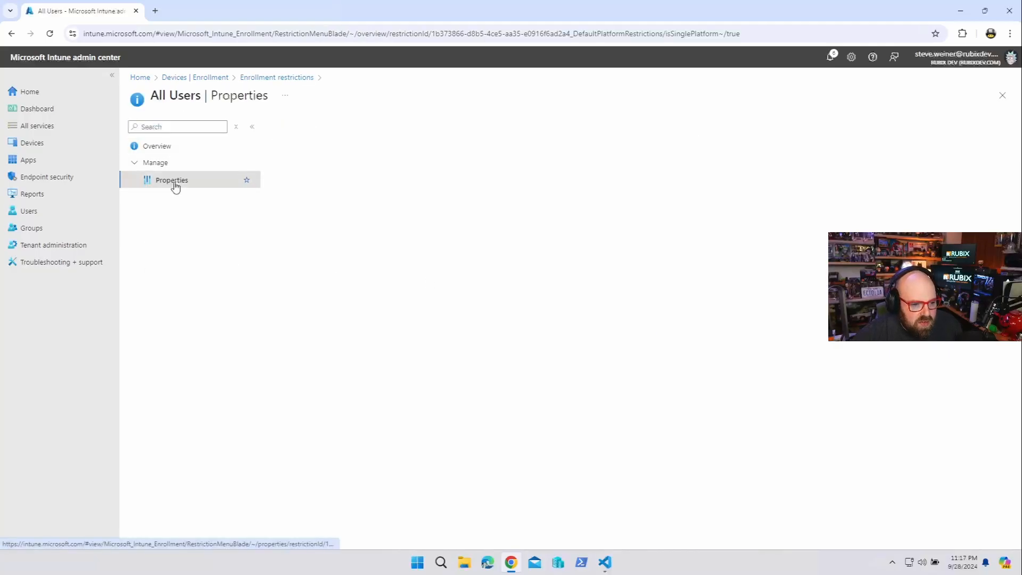
click(172, 180)
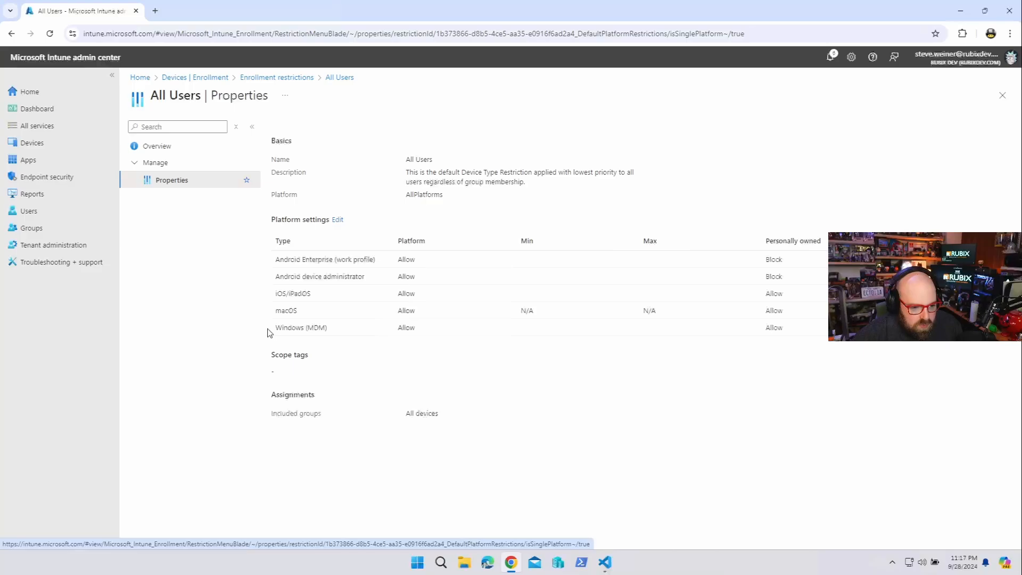
double_click(406, 327)
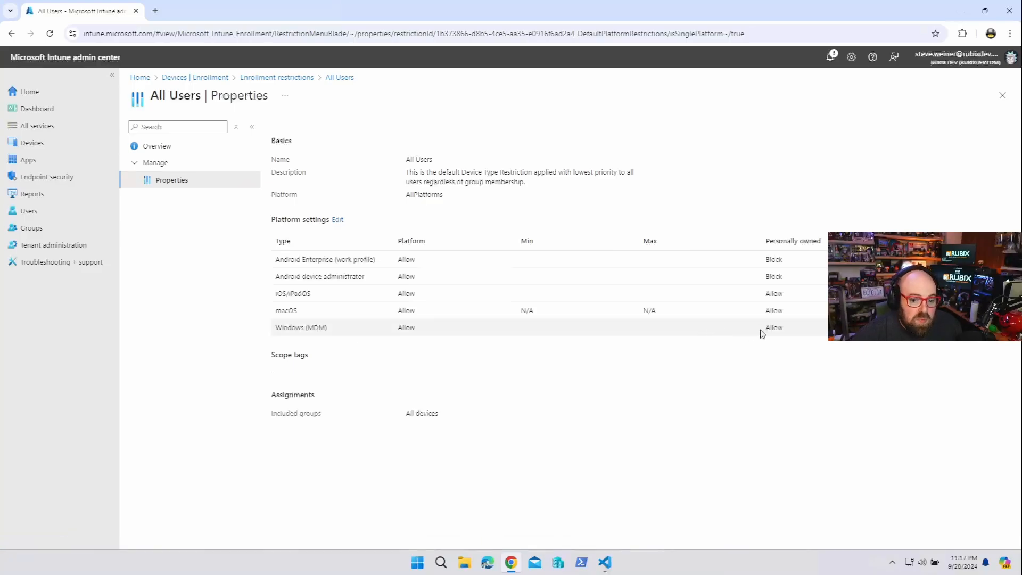
double_click(774, 327)
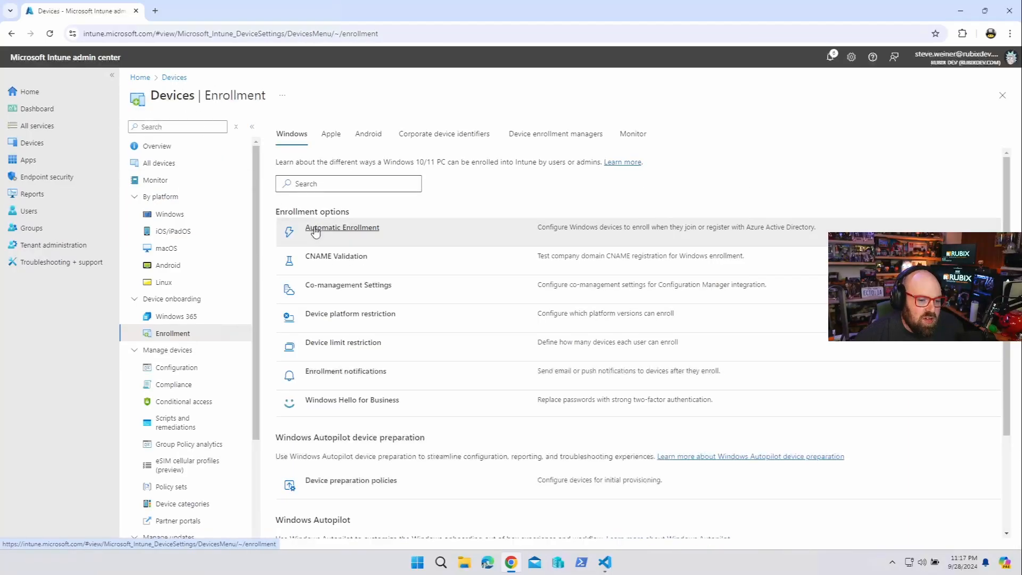
Show Automatic Enrollment with MDM user scope All and WIP scope None
click(342, 228)
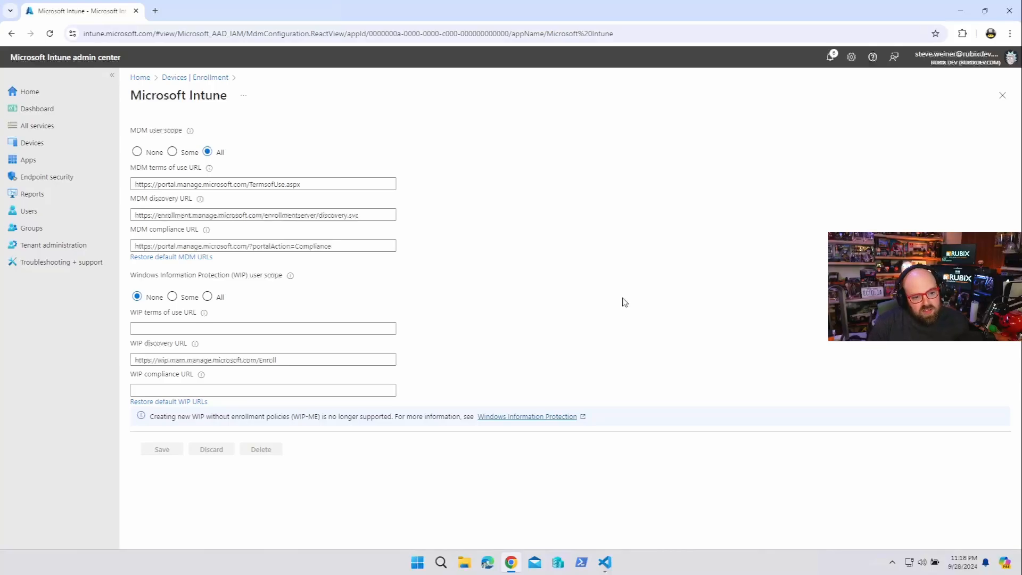
mouse_move(455, 220)
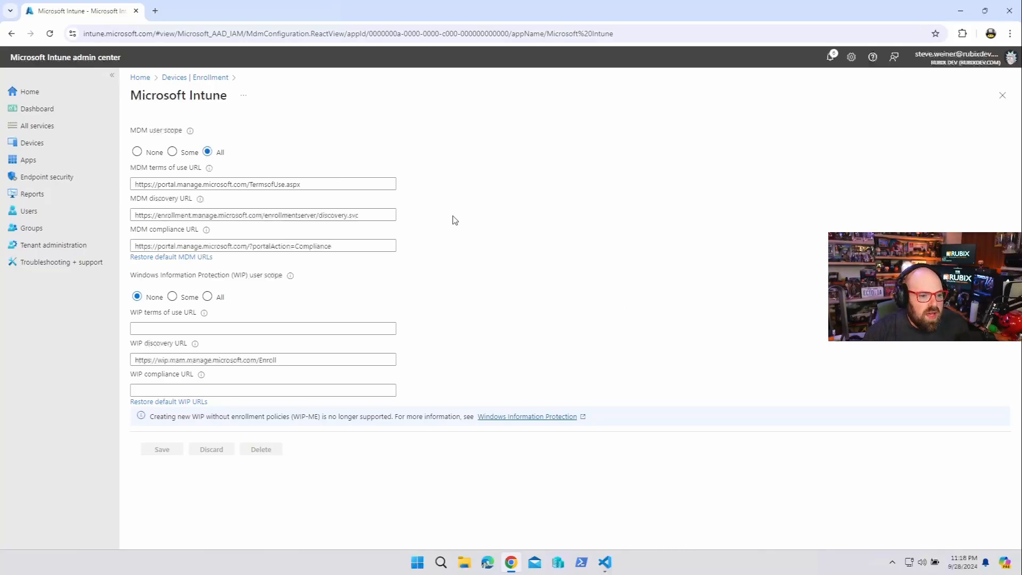
mouse_move(755, 211)
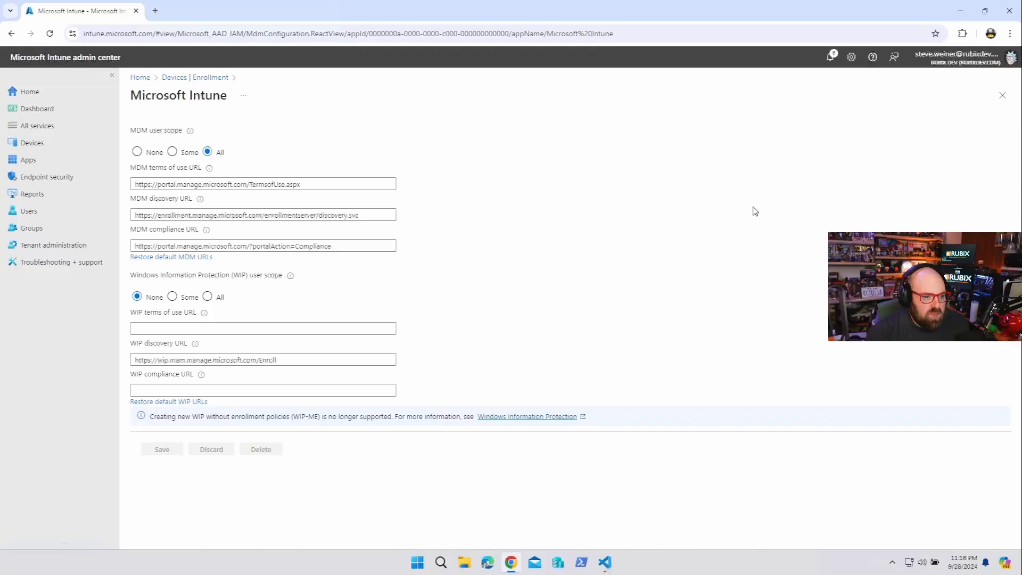